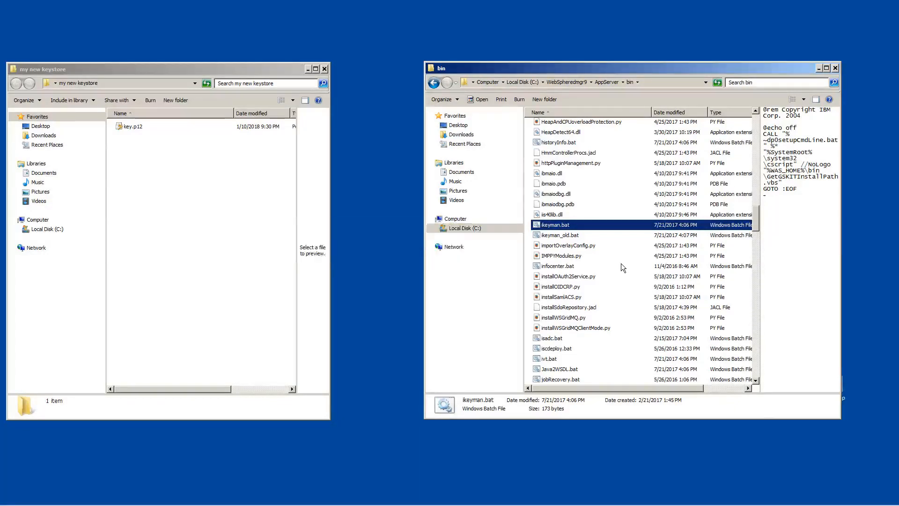
Launch ikeyman.bat from the bin folder to start IBM Key Management
double_click(554, 224)
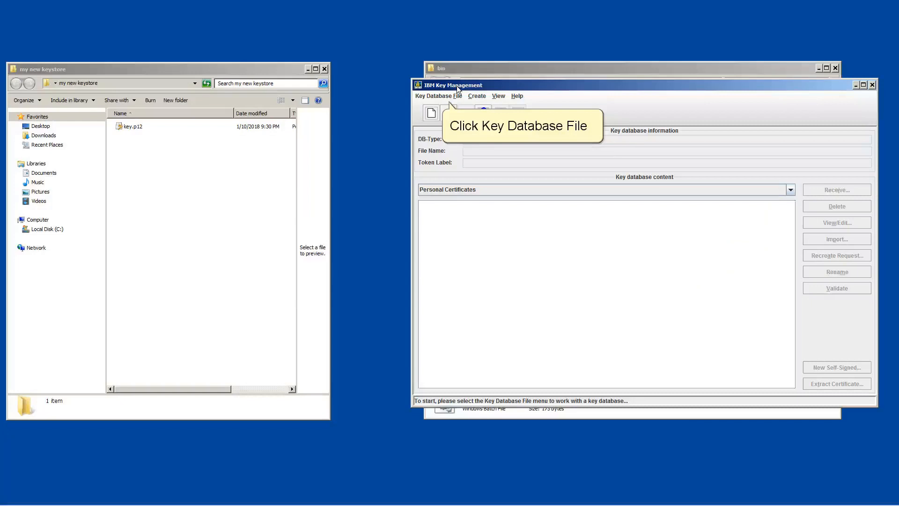
Request opening key.p12 as a PKCS12 database located in C:\Users\M_ADMIN\Desktop\my new keystore
left_click(438, 96)
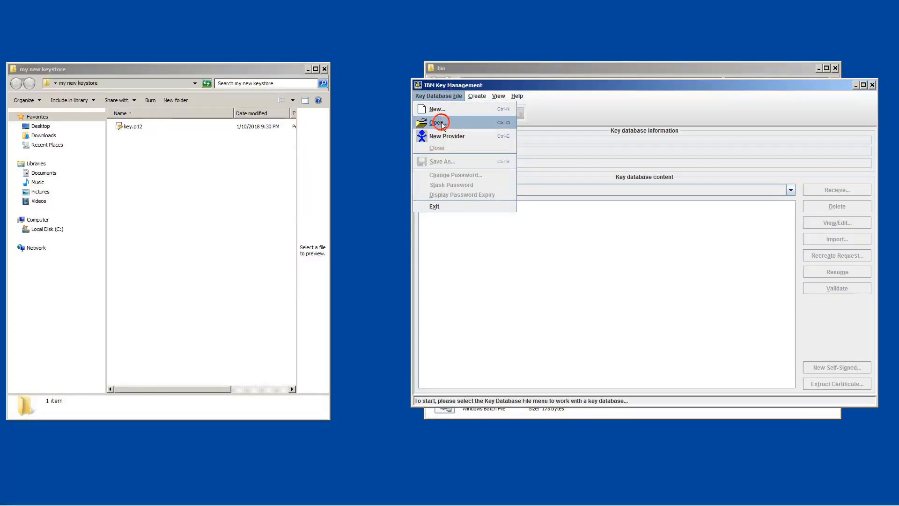
left_click(438, 122)
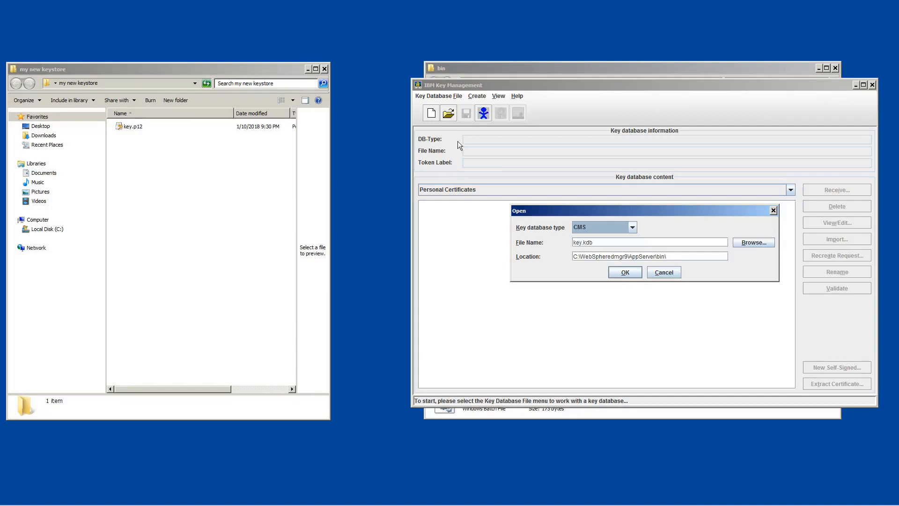
left_click(631, 227)
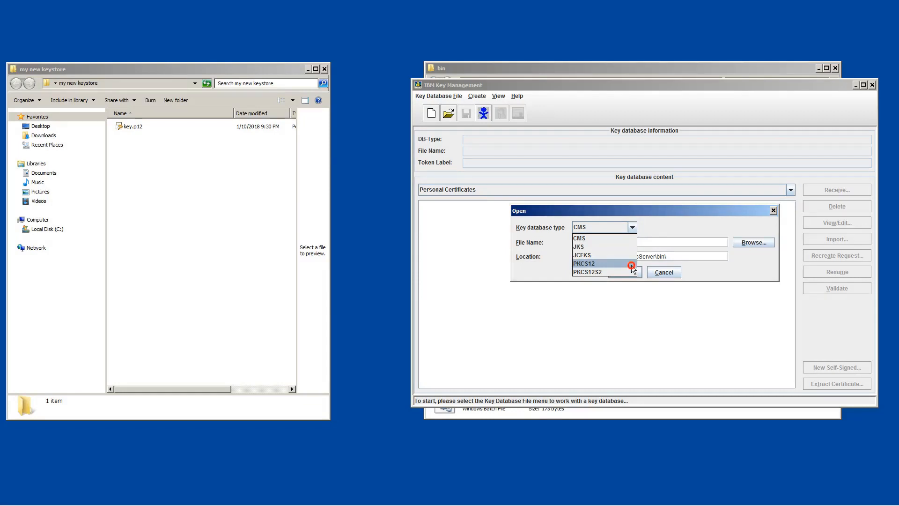
left_click(583, 263)
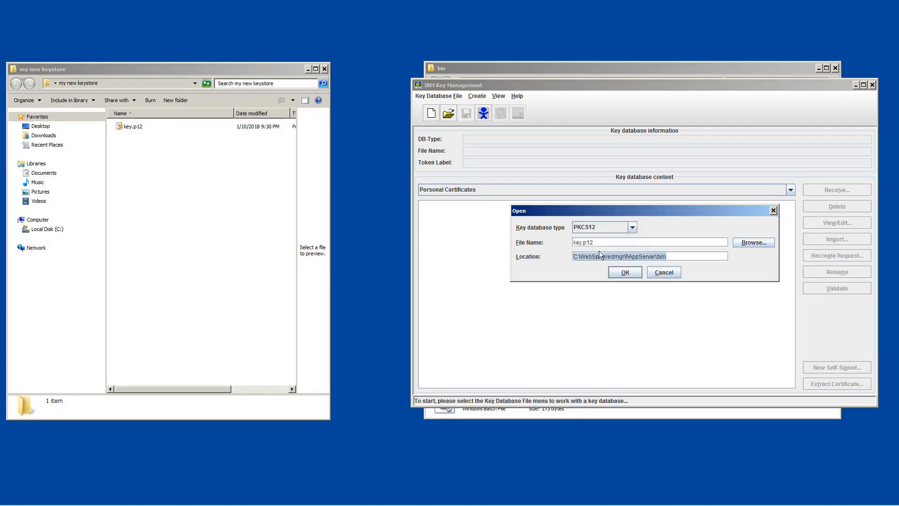
type("C:\\Users\\M_ADMIN\\Desktop\\my new keystore")
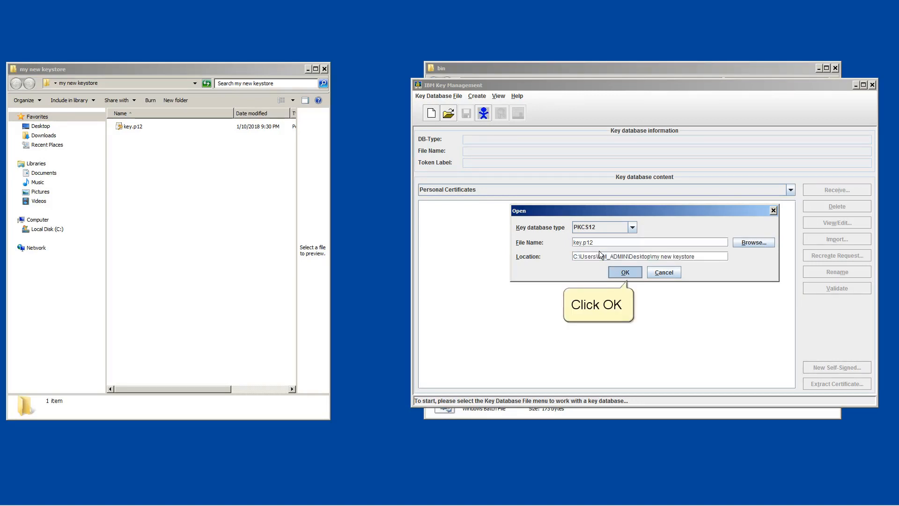
left_click(625, 272)
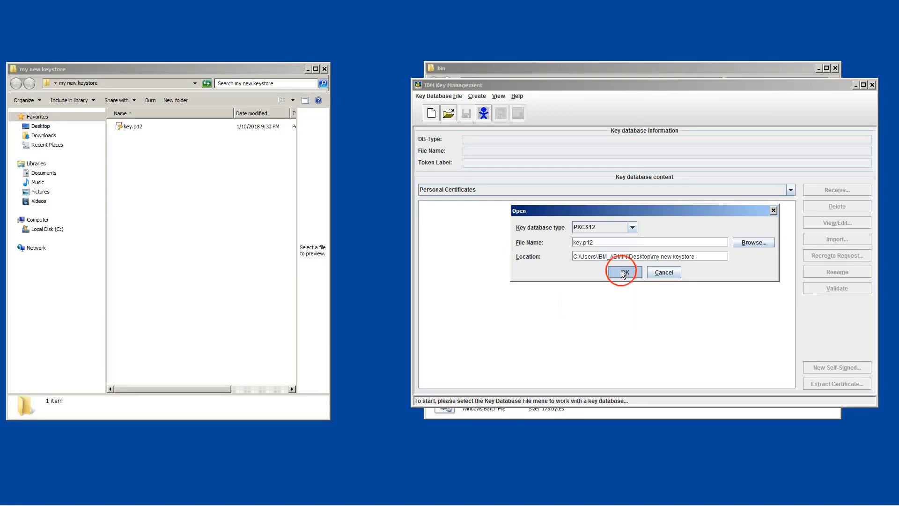
Supply the keystore password so key.p12 loads, listing personal certificate wasl2.ibm.com
left_click(622, 272)
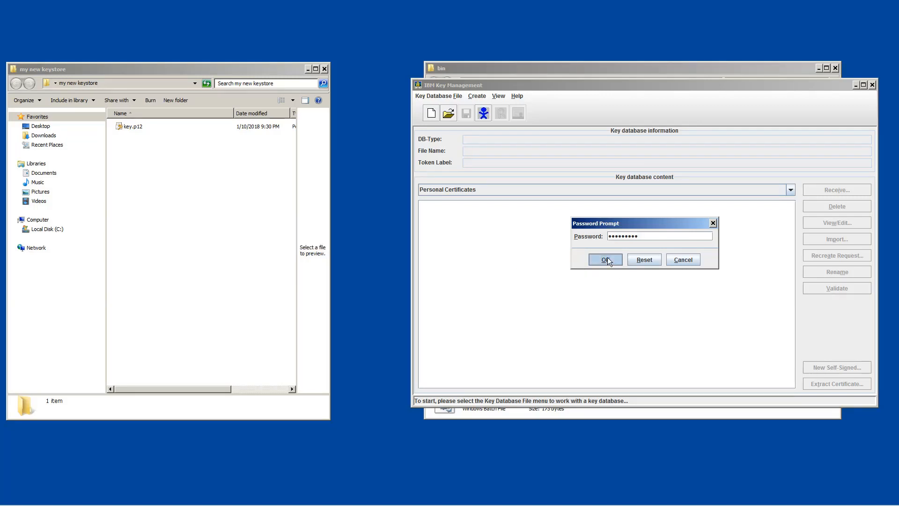
left_click(604, 259)
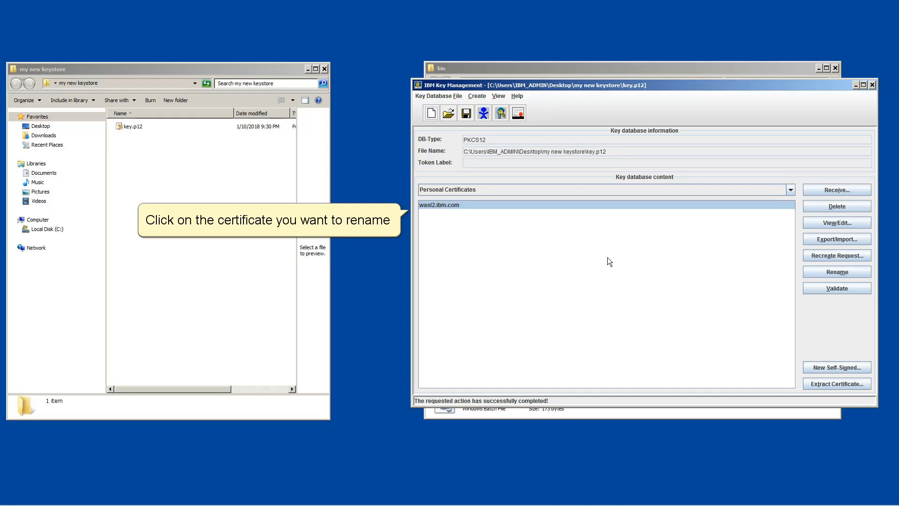
Rename the wasl2.ibm.com personal certificate label to mynewhost.ibm.com
left_click(439, 205)
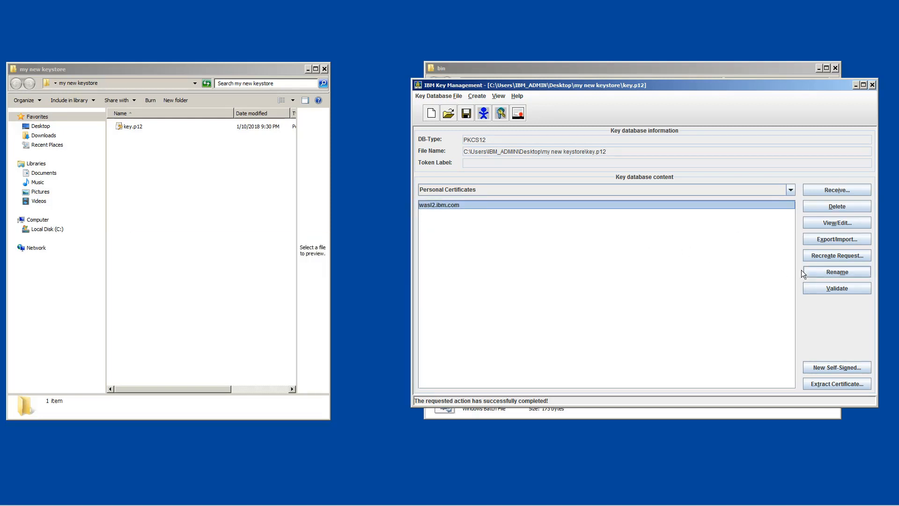
left_click(836, 272)
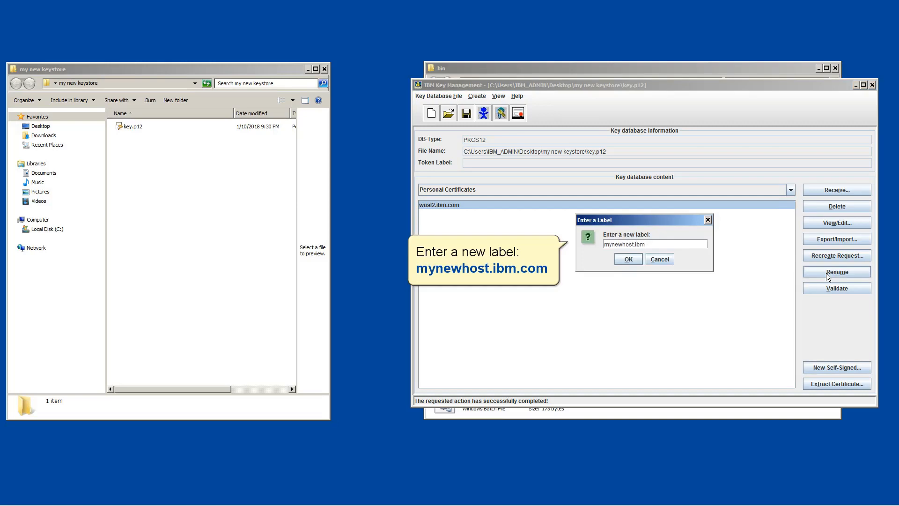
type(".com")
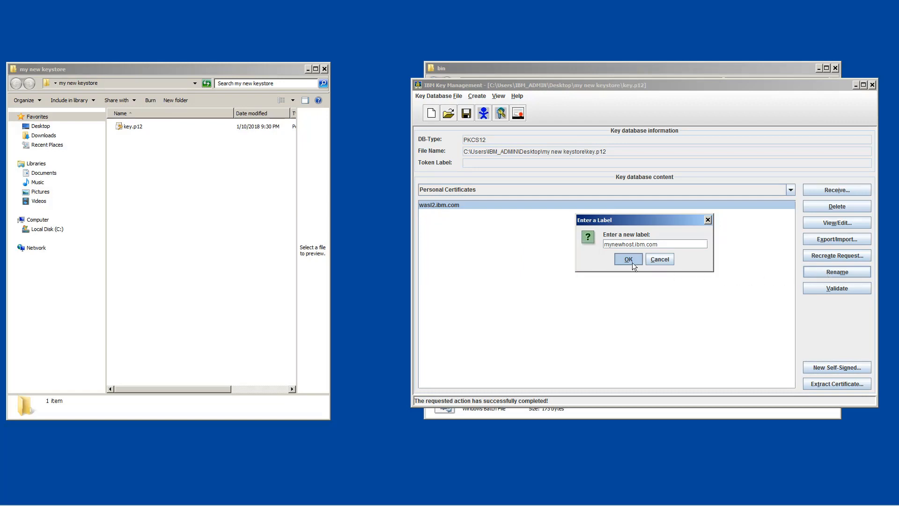
left_click(627, 260)
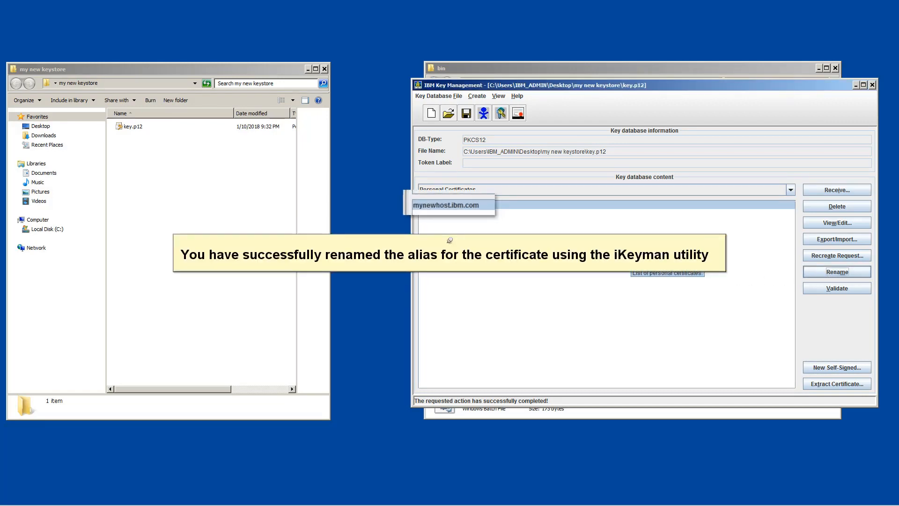